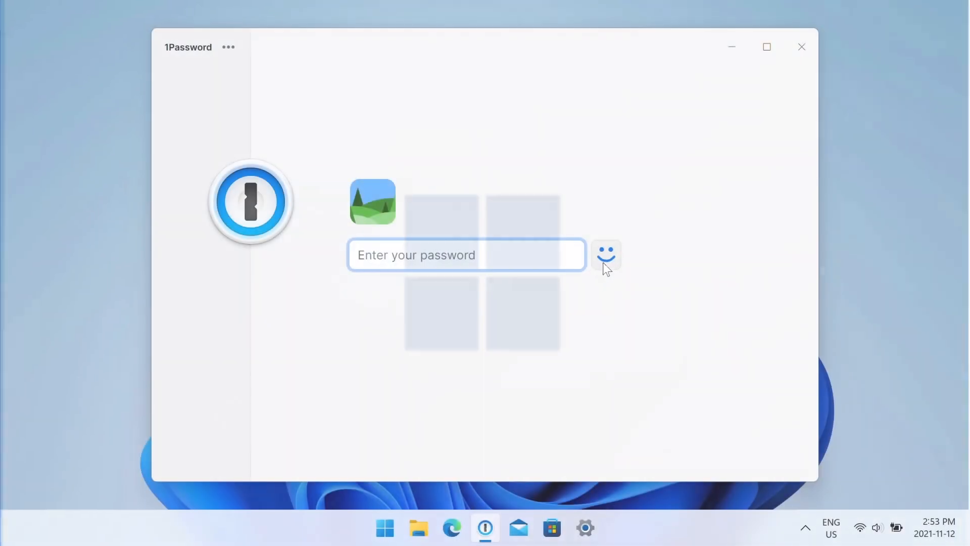
# Step: Unlock the locked 1Password app using Windows Hello face recognition
pyautogui.click(605, 255)
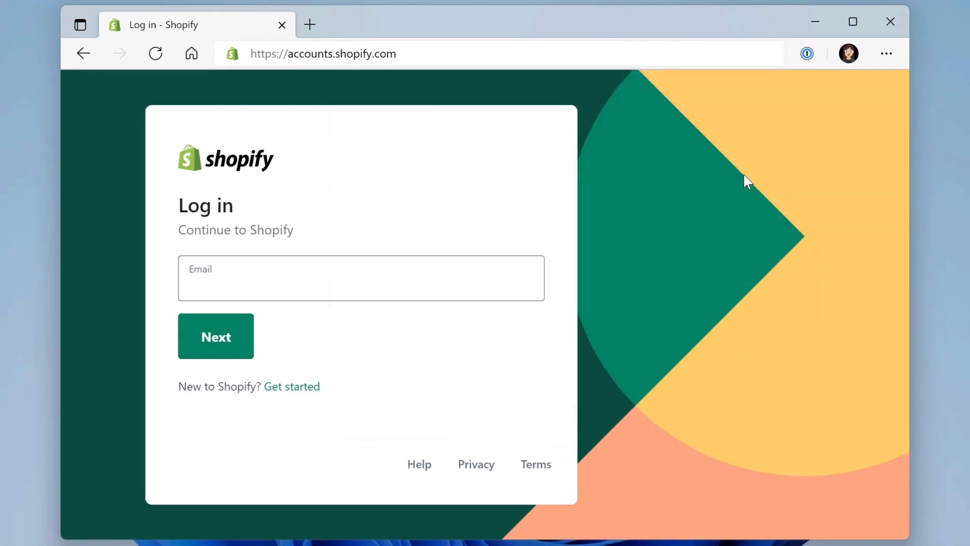
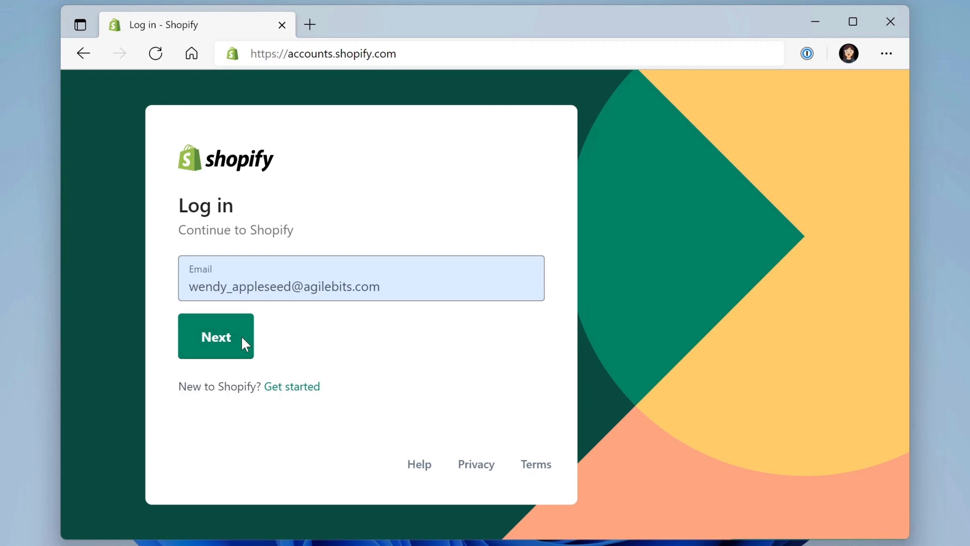
pyautogui.click(216, 335)
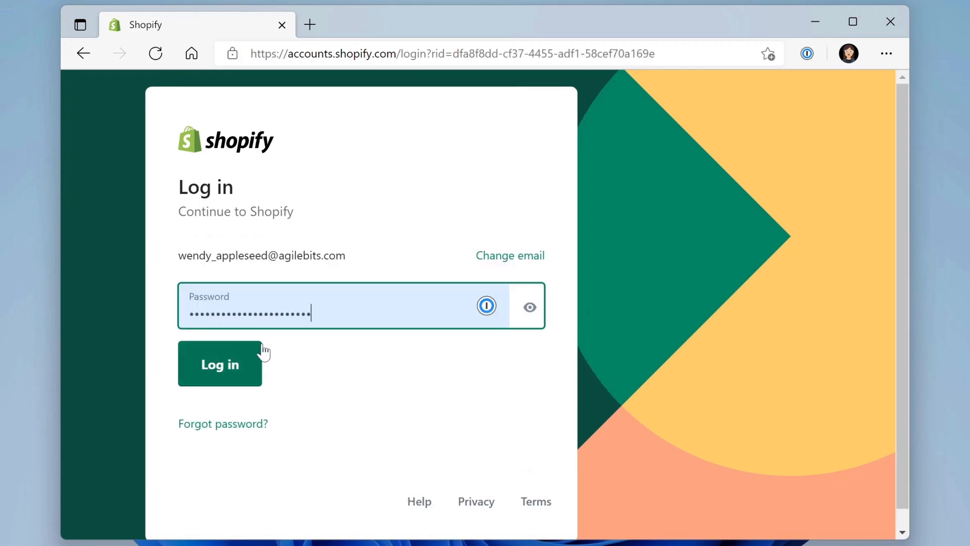
pyautogui.click(219, 364)
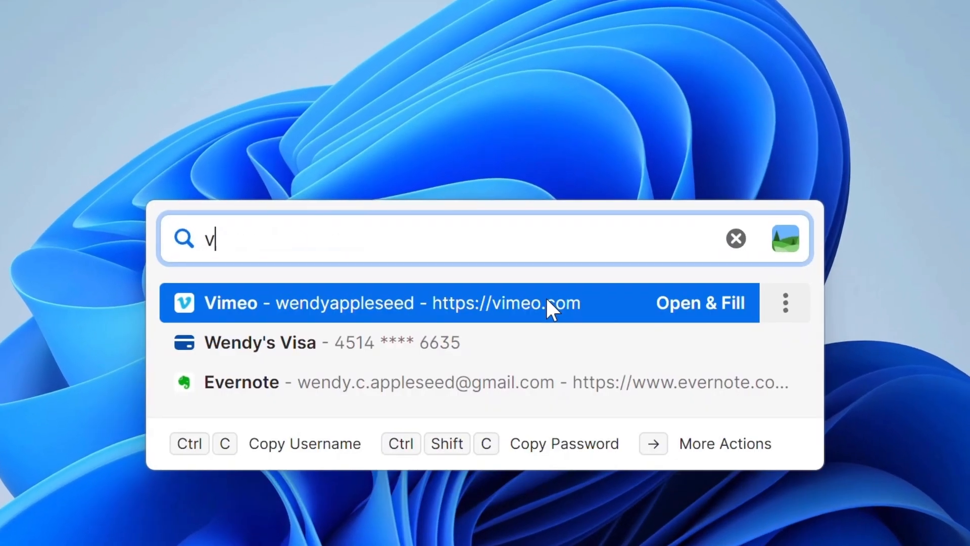
# Step: Search Quick Access for 'driv' and open the Driver's License item in the full app
pyautogui.write('driv')
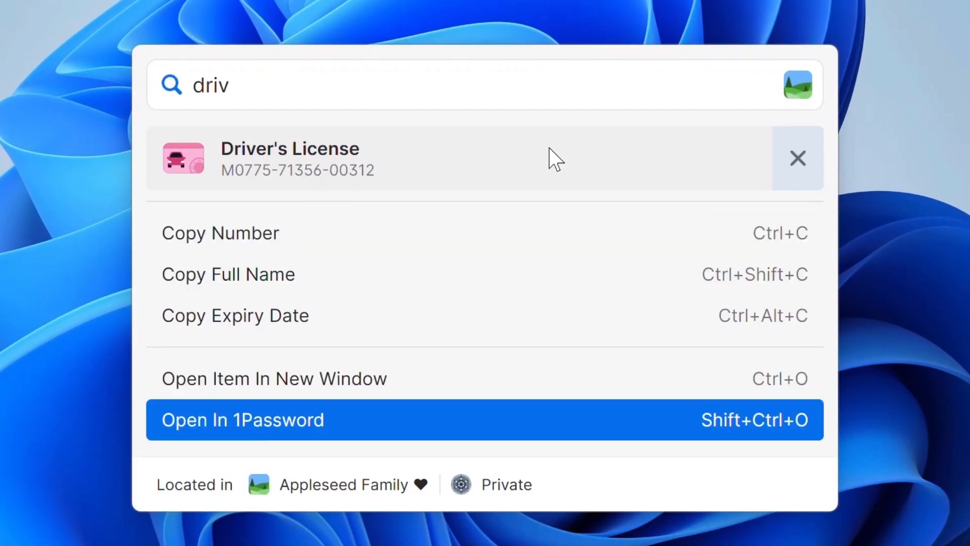
pyautogui.click(242, 419)
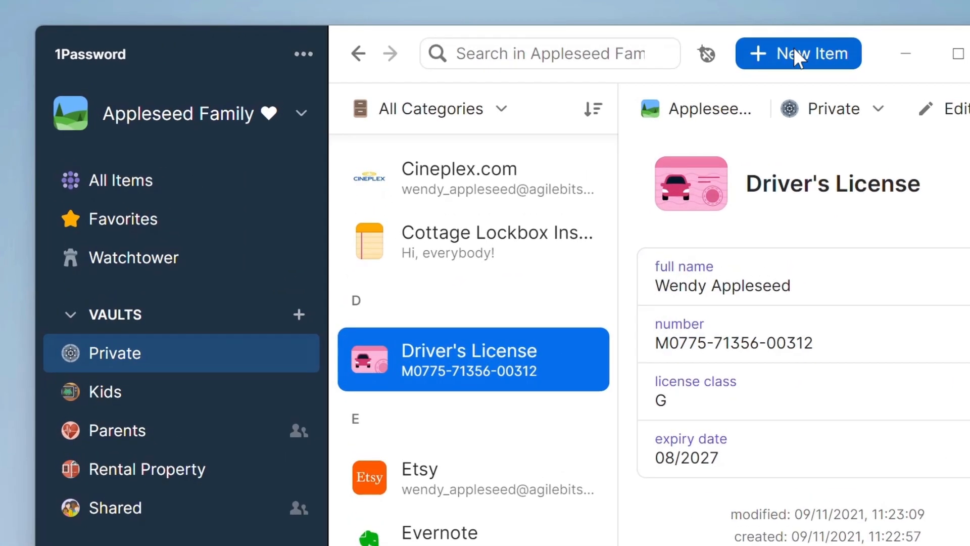
pyautogui.click(798, 53)
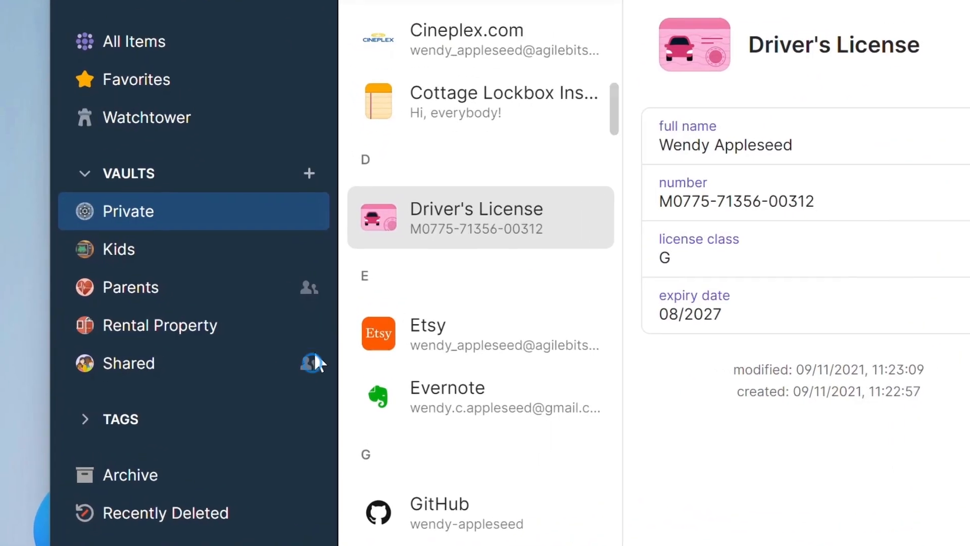
# Step: Switch to the Shared vault and show the actions menu for the Appleseed Wi-Fi item
pyautogui.click(130, 362)
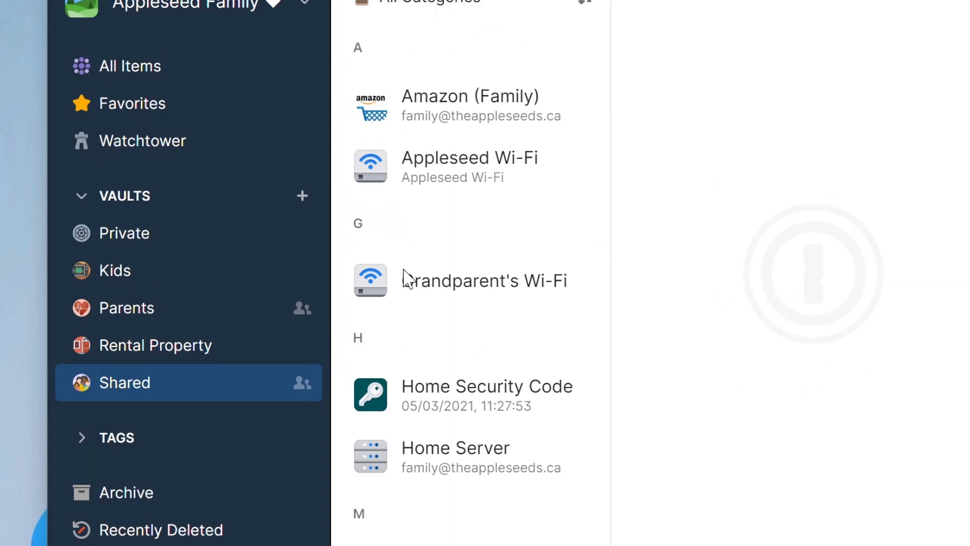
pyautogui.click(900, 98)
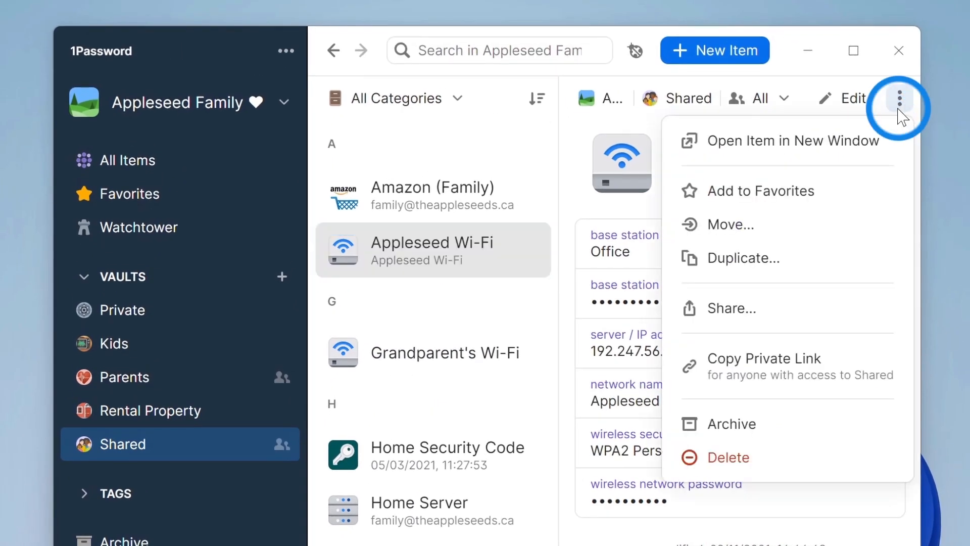